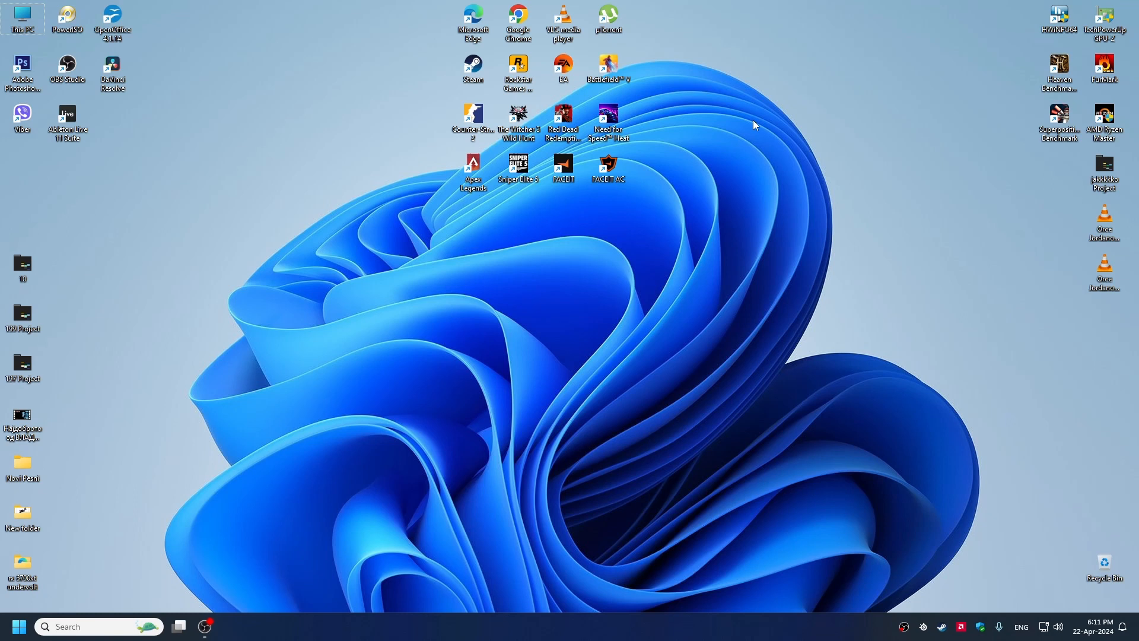
pyautogui.moveTo(764, 119)
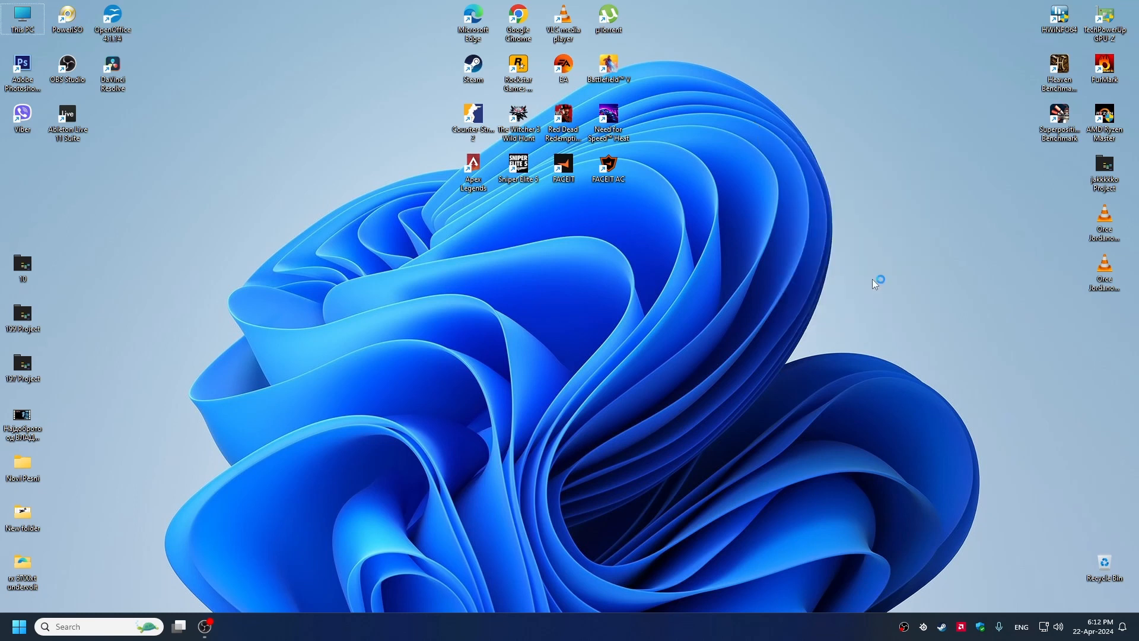
# - Review the default CPU and GPU tuning readings on the Performance Tuning page, with SmartAccess Memory enabled
pyautogui.click(229, 625)
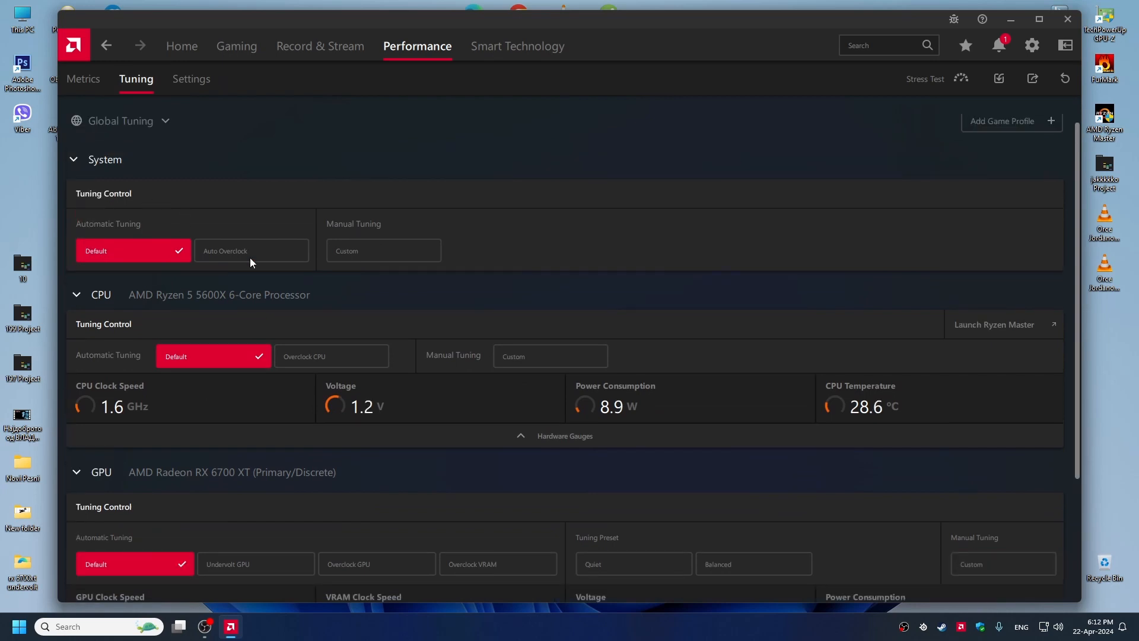
pyautogui.scroll(-3)
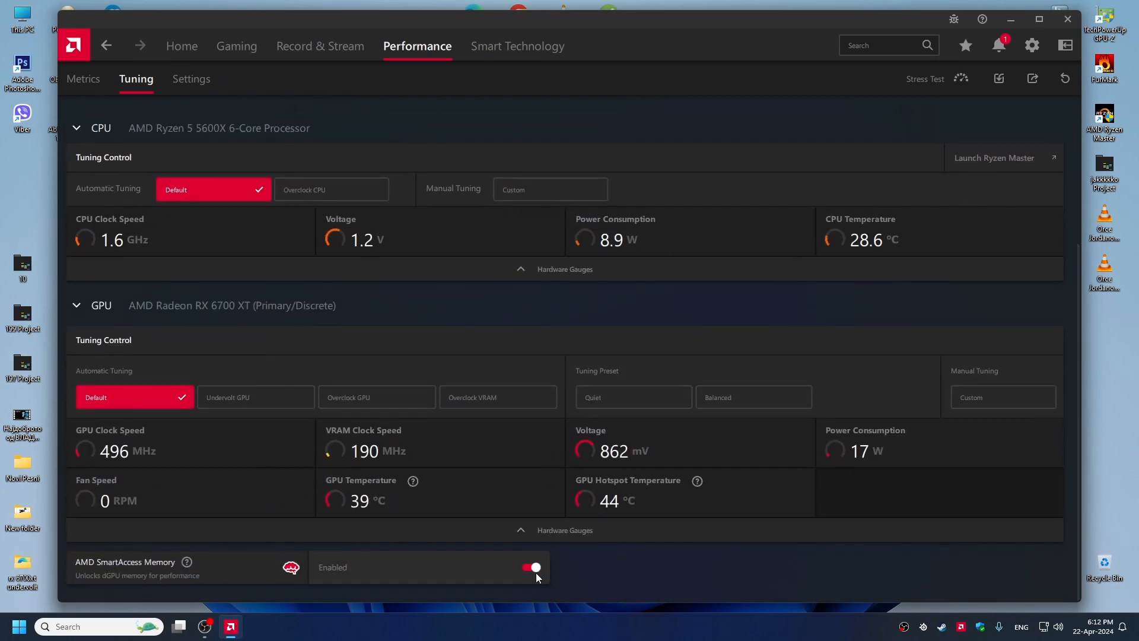
pyautogui.scroll(3)
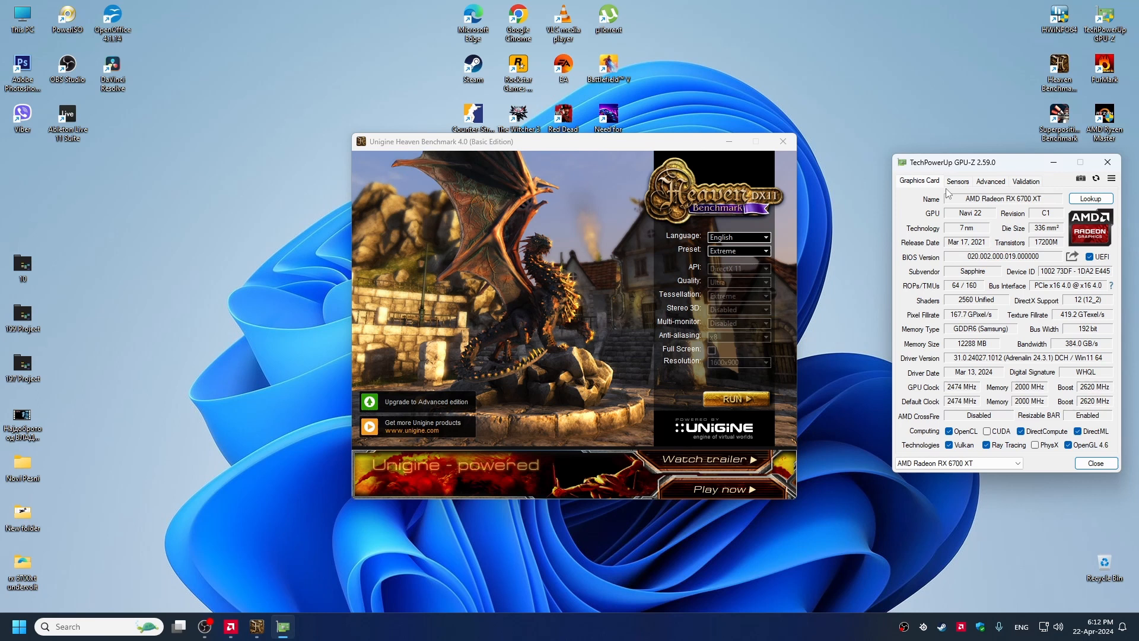
# - Show GPU-Z's live sensor readings and start the Heaven benchmark on the Extreme preset
pyautogui.click(957, 181)
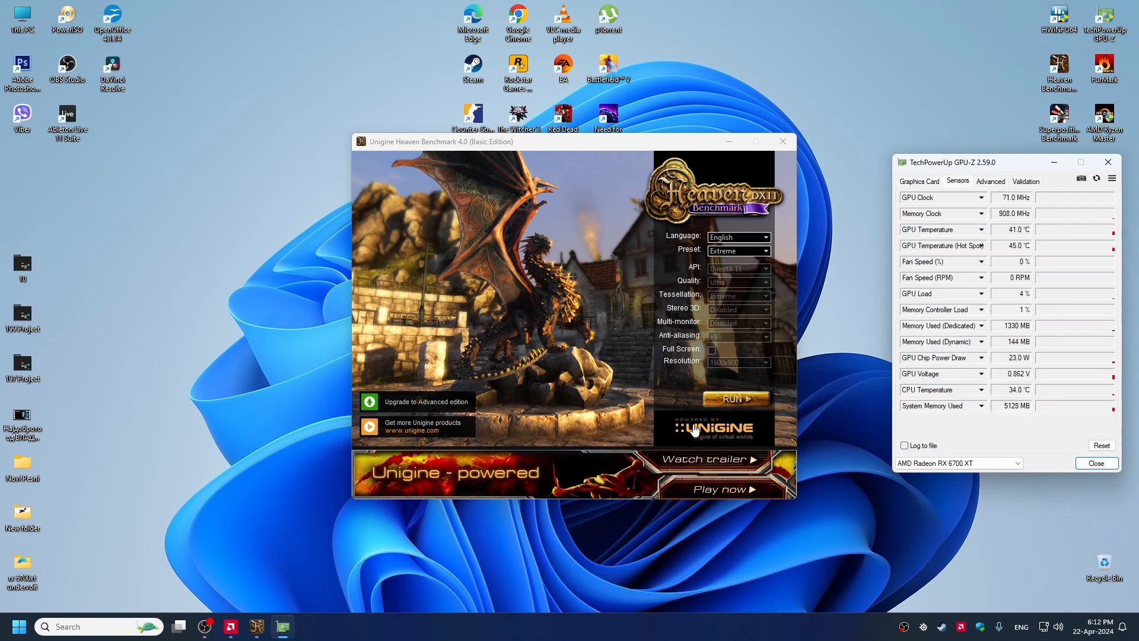
pyautogui.click(736, 398)
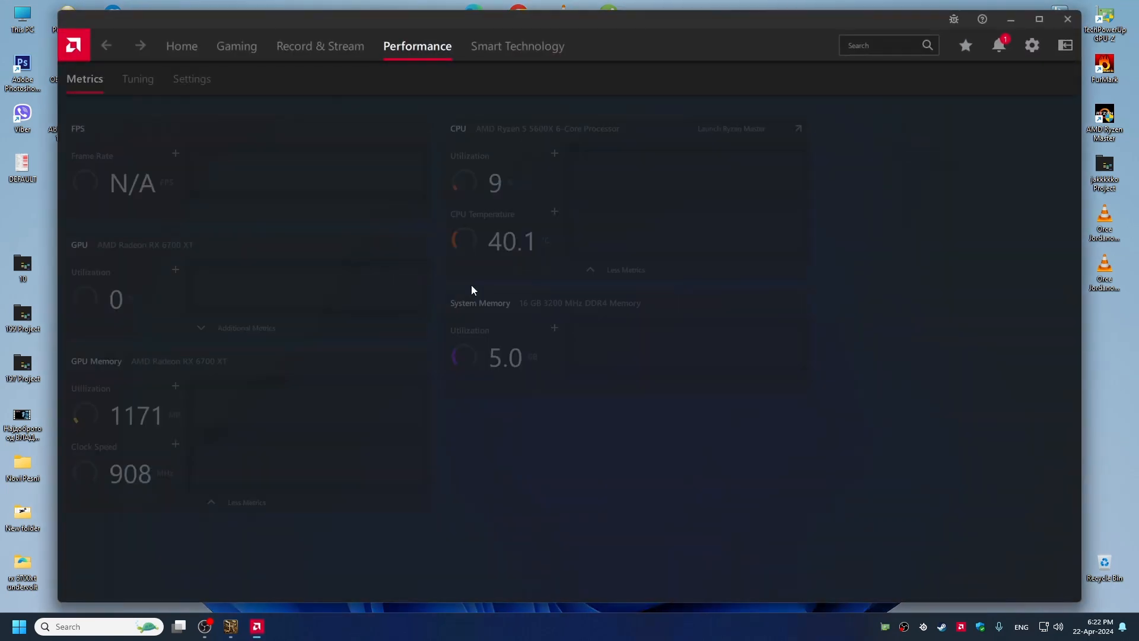
# - Import the rx 6700xt undervolt profile, enabling custom GPU tuning at 2500–2600 MHz and 1100 mV
pyautogui.click(136, 78)
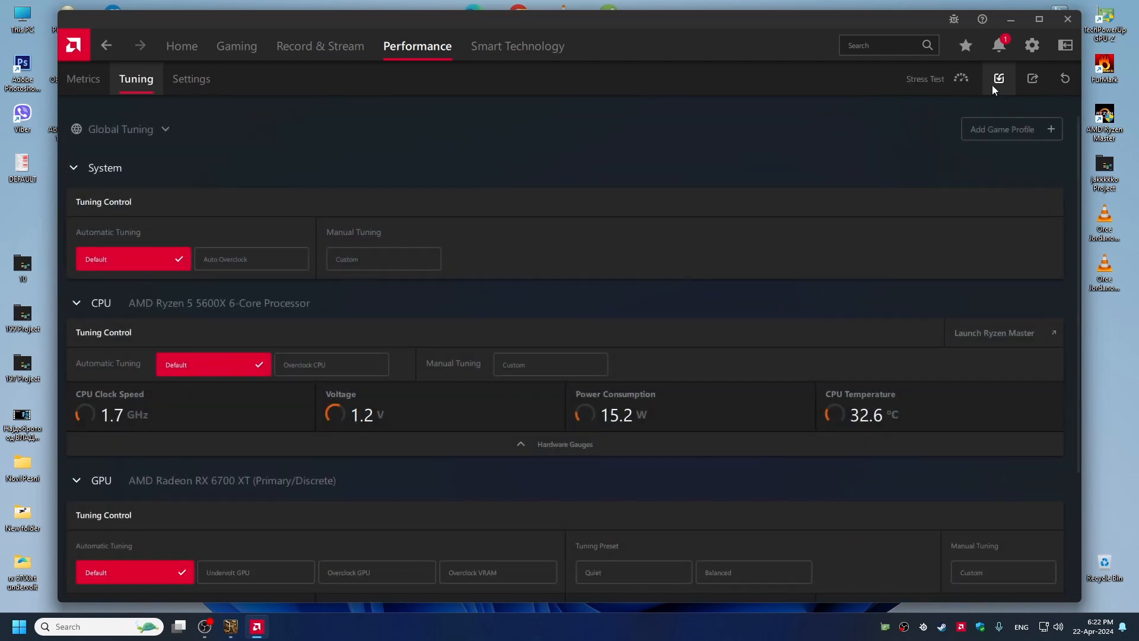
pyautogui.click(999, 78)
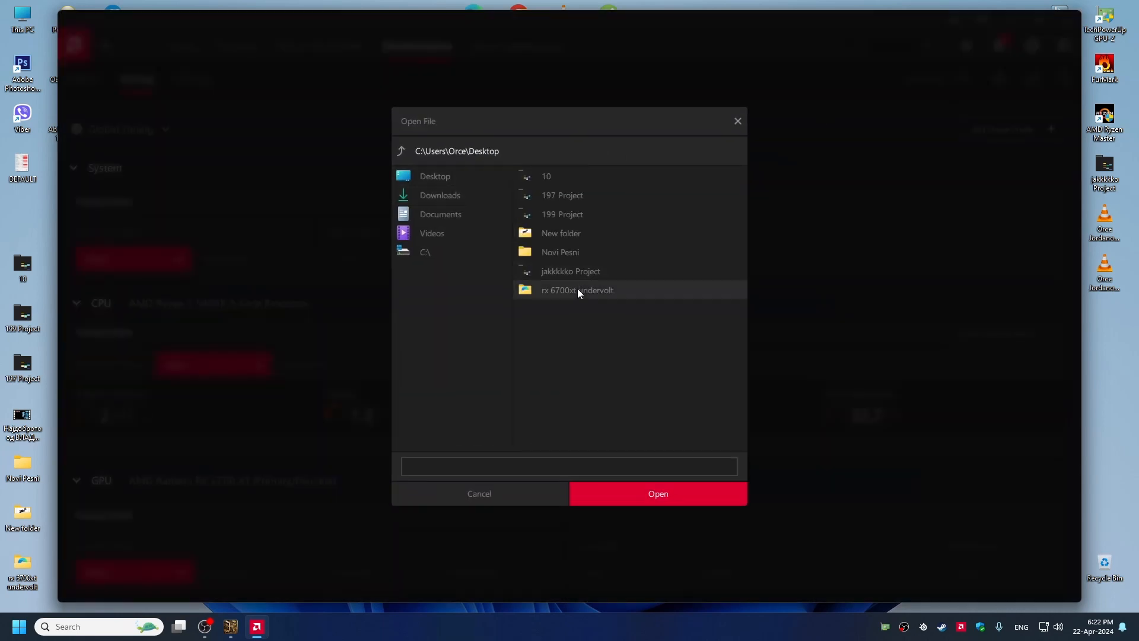
pyautogui.click(656, 493)
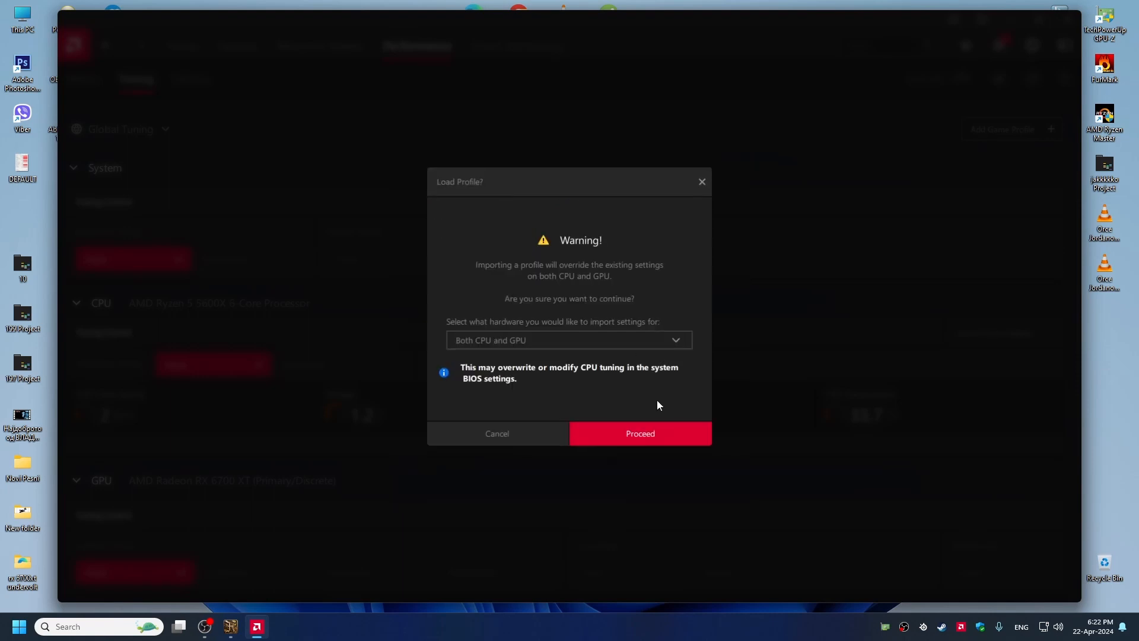
pyautogui.click(640, 433)
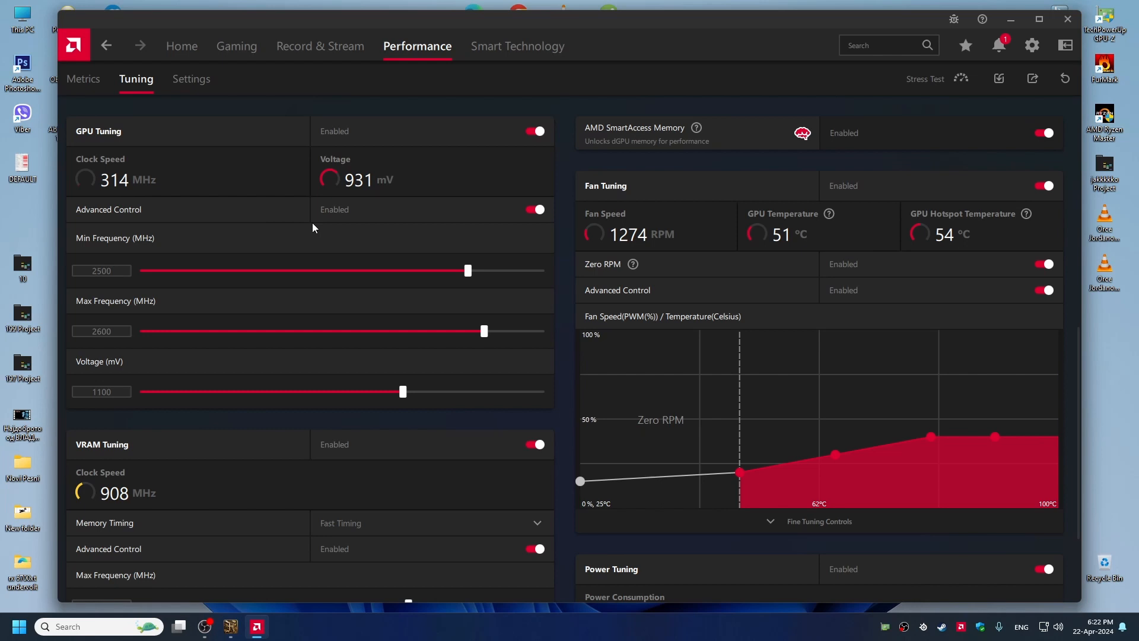
pyautogui.moveTo(101, 246)
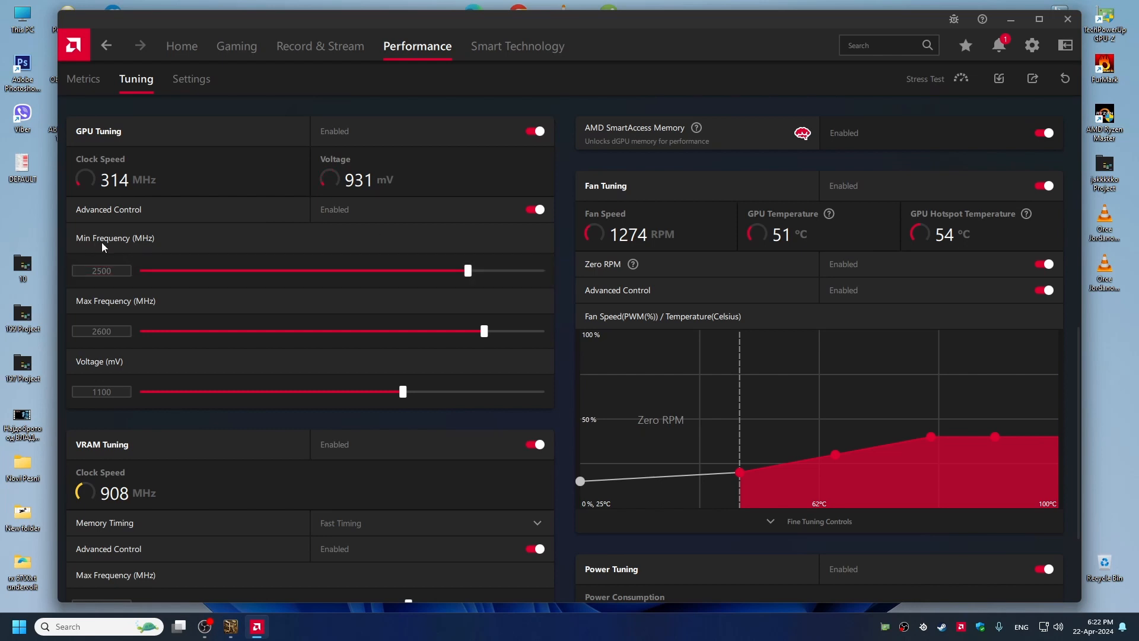
pyautogui.click(101, 270)
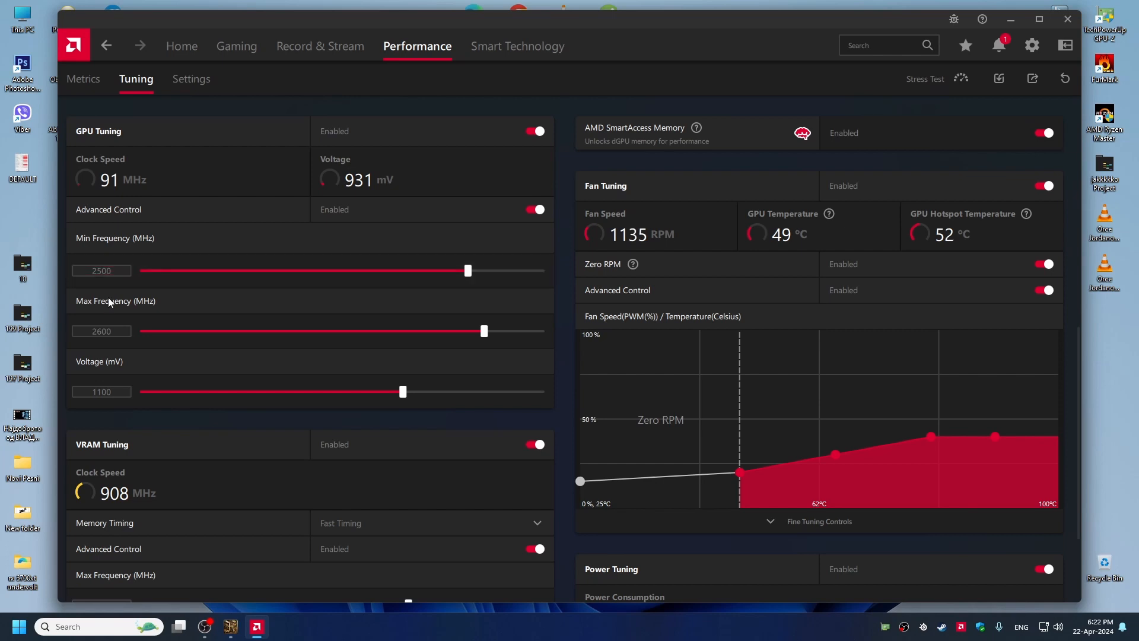
pyautogui.click(101, 330)
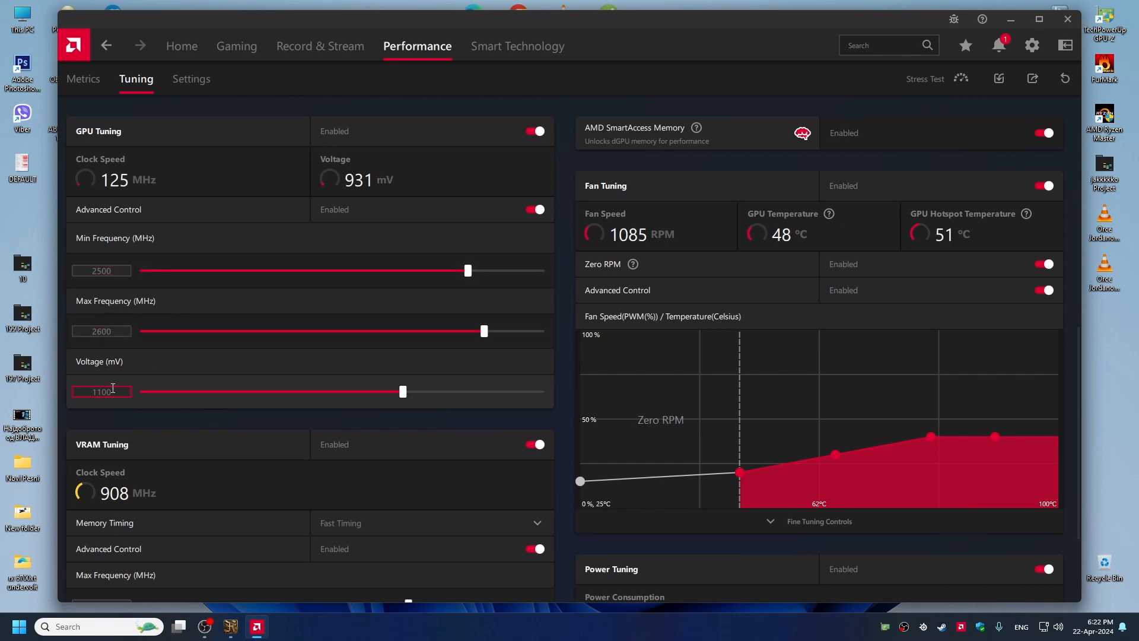
pyautogui.scroll(-3)
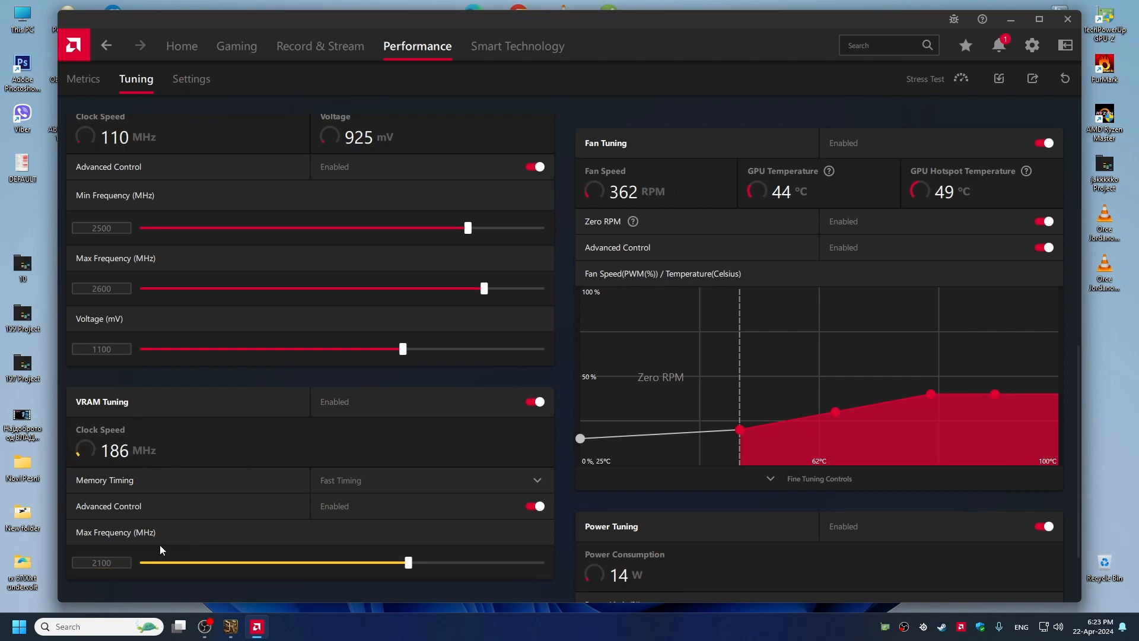
# - Scroll to Fan Tuning and view the imported curve's P1–P5 speed and temperature points
pyautogui.scroll(-3)
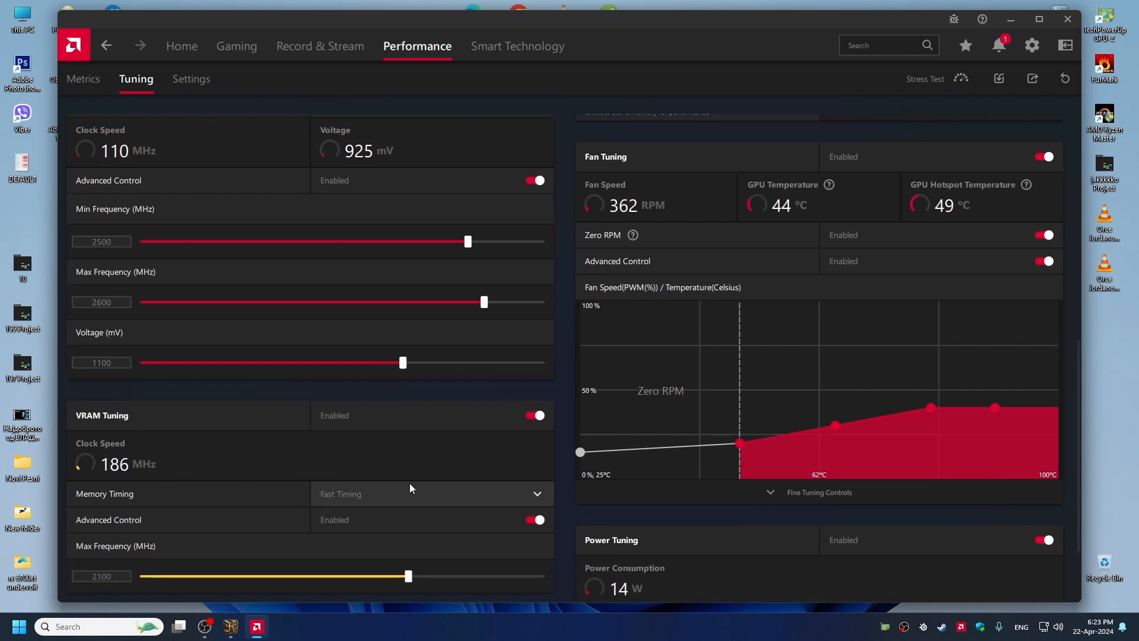
pyautogui.scroll(-3)
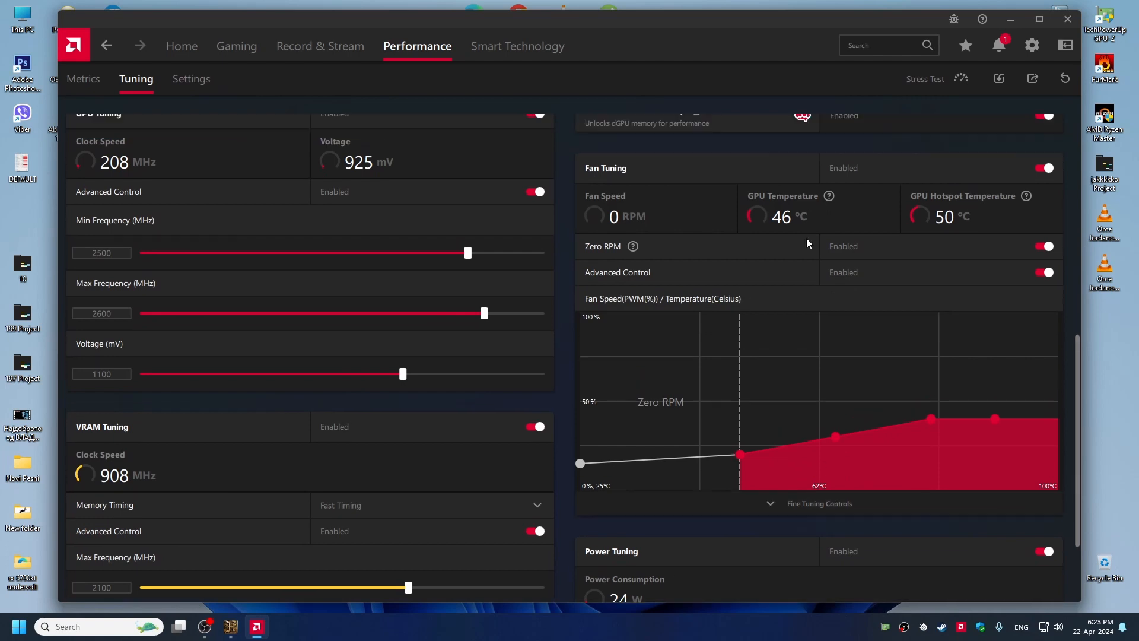
pyautogui.scroll(-3)
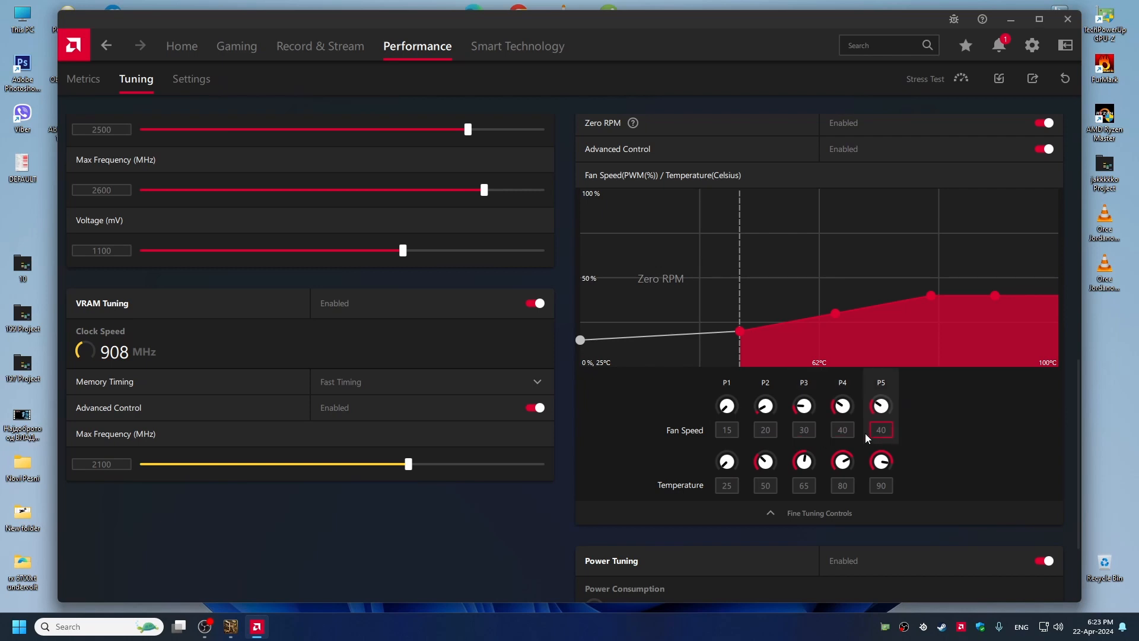
pyautogui.scroll(-3)
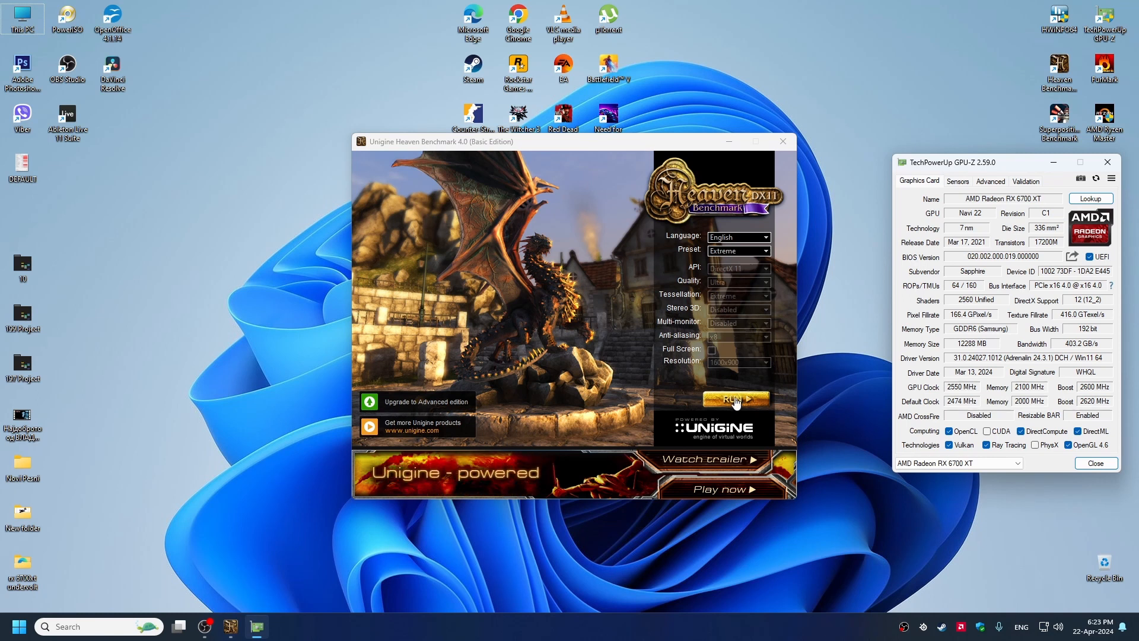
# - Launch the Heaven Extreme-preset run with GPU-Z sensors monitoring the 2550 MHz undervolted GPU
pyautogui.click(734, 399)
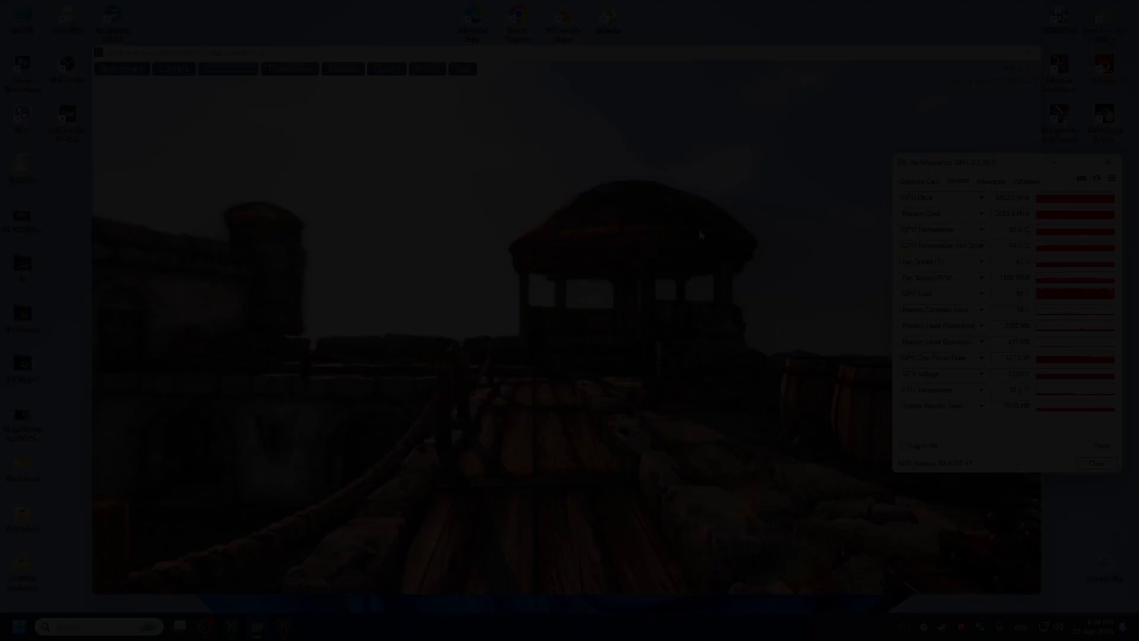